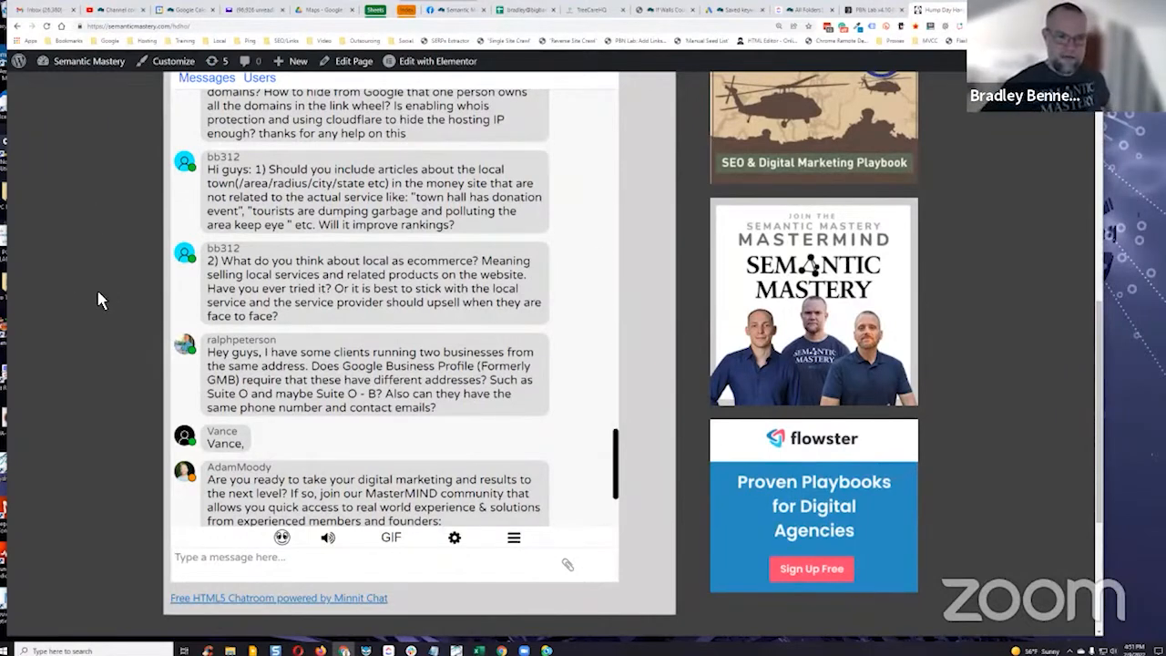
pyautogui.moveTo(73, 361)
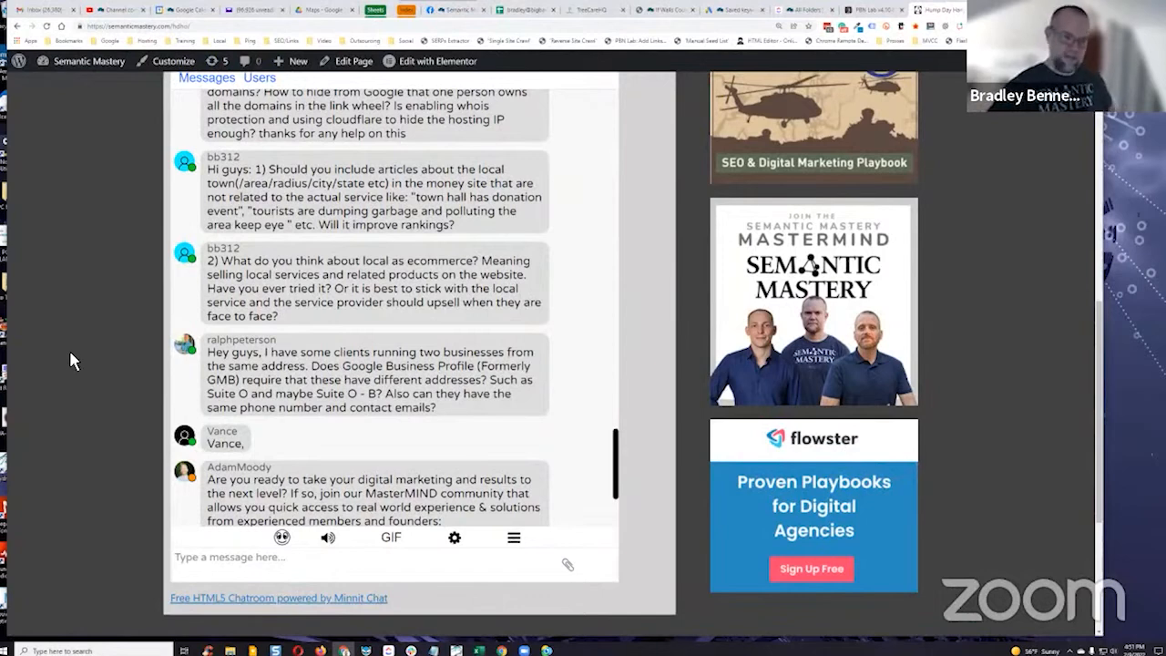